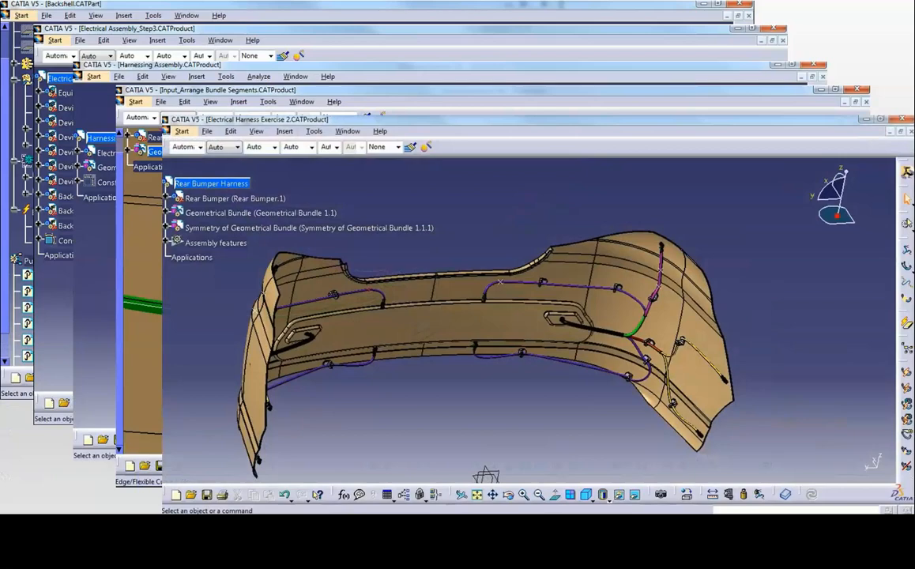
Choose Start > Infrastructure and point to Catalog Editor for a new catalog.
click(226, 32)
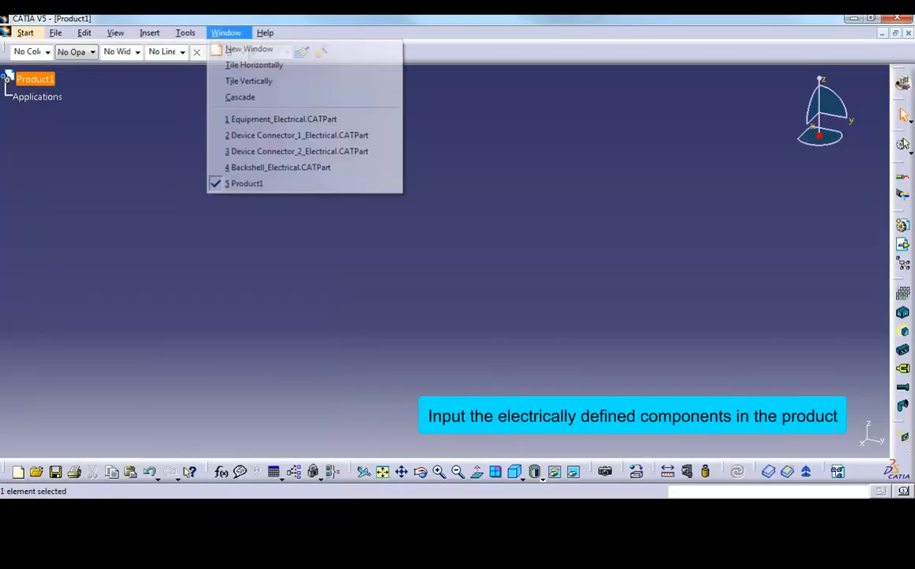
click(285, 118)
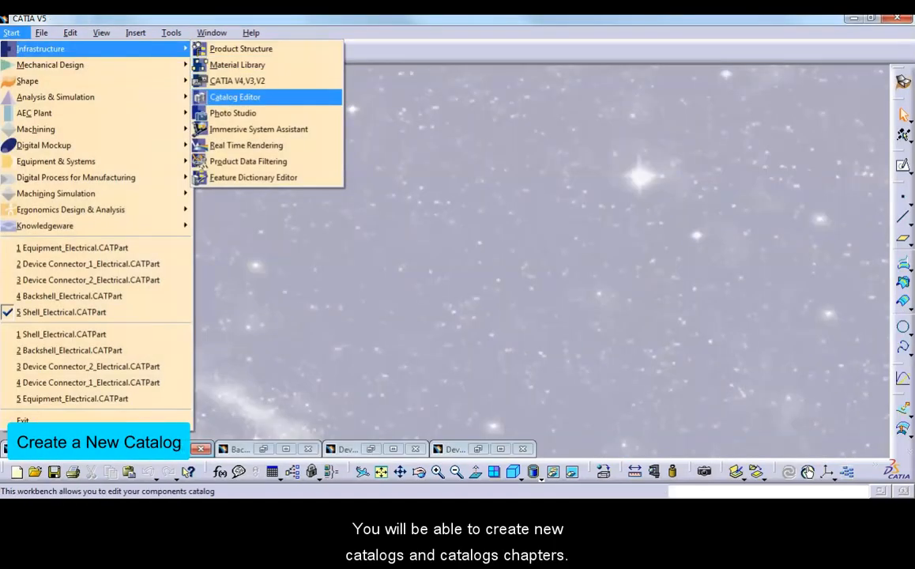
Switch to Cable Clamp.CATPart and reach Save As in the File menu.
click(234, 96)
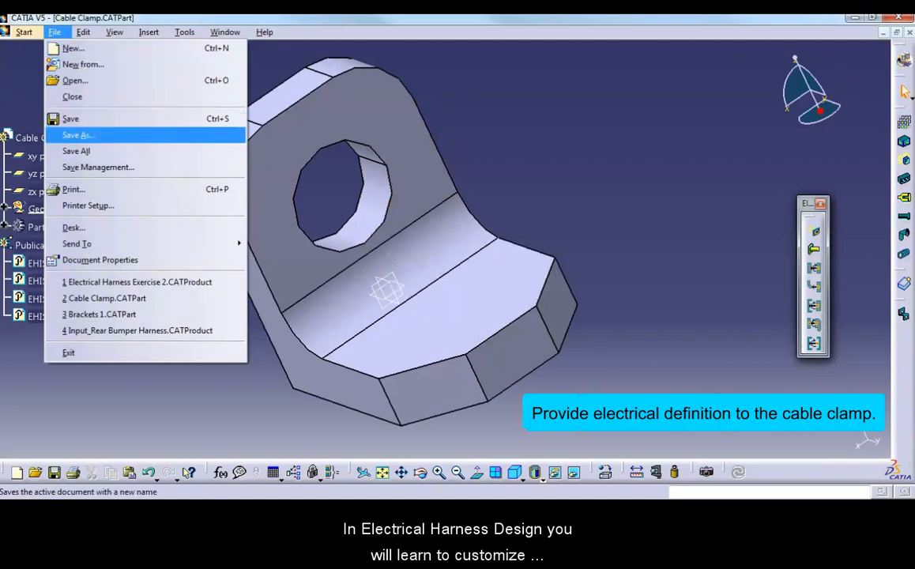
Define the bundle route through Plug.1, Cable Clamp 2 and Cable Clamp.1.
click(75, 134)
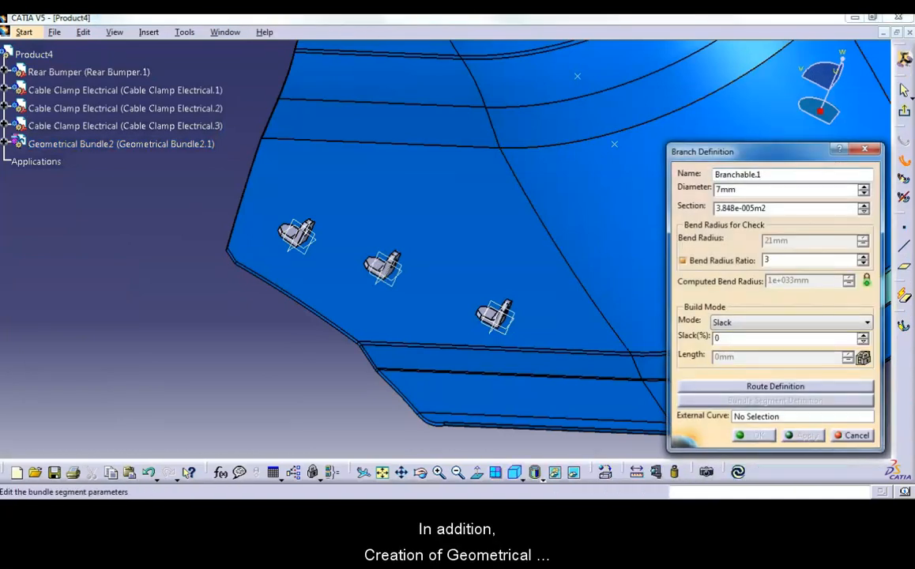
click(774, 385)
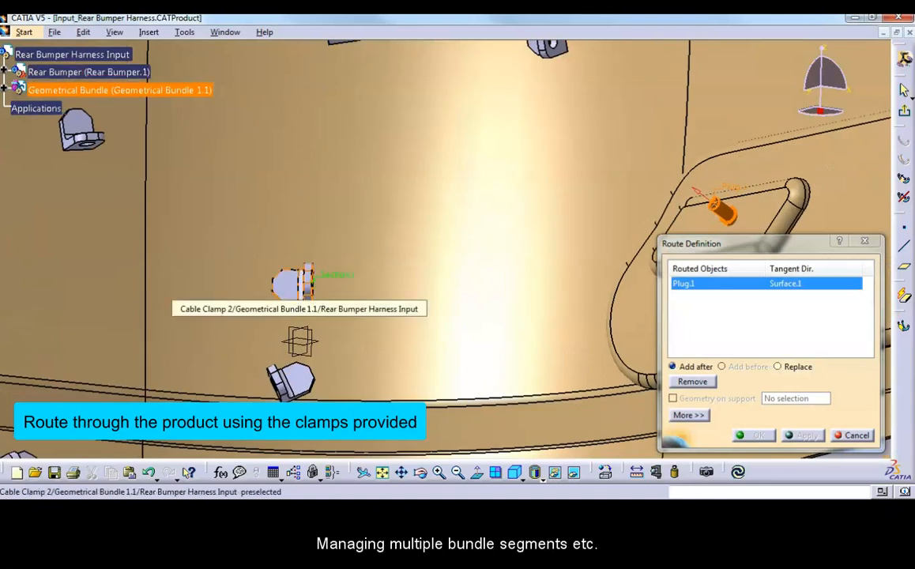
click(297, 281)
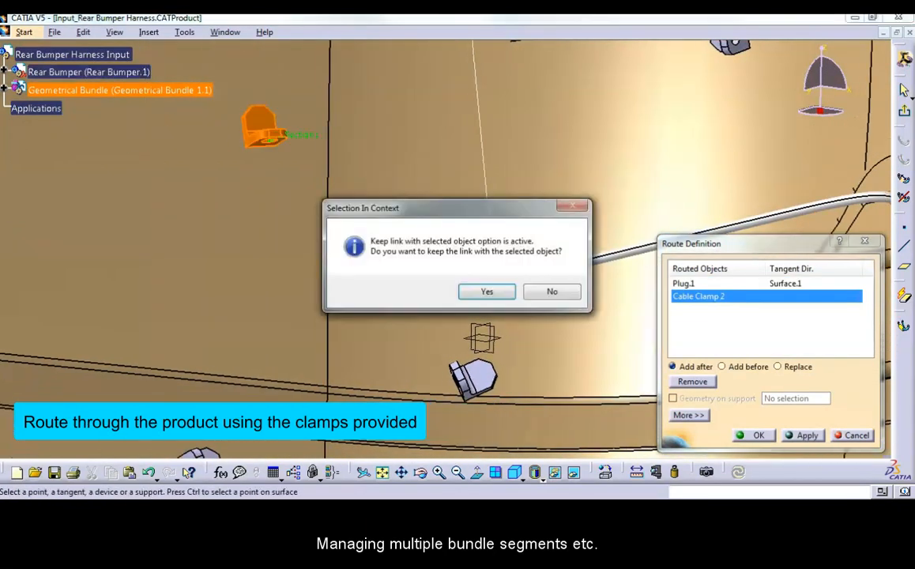
click(487, 291)
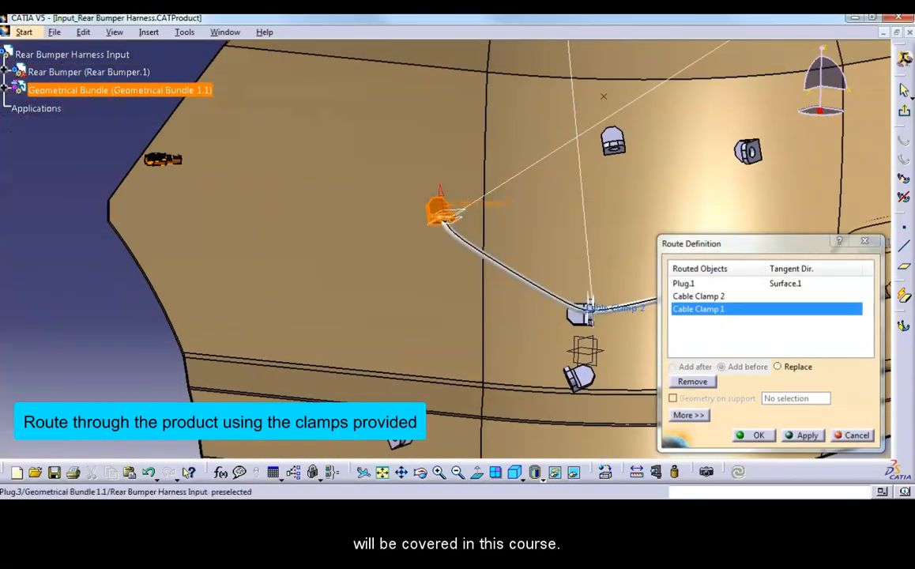